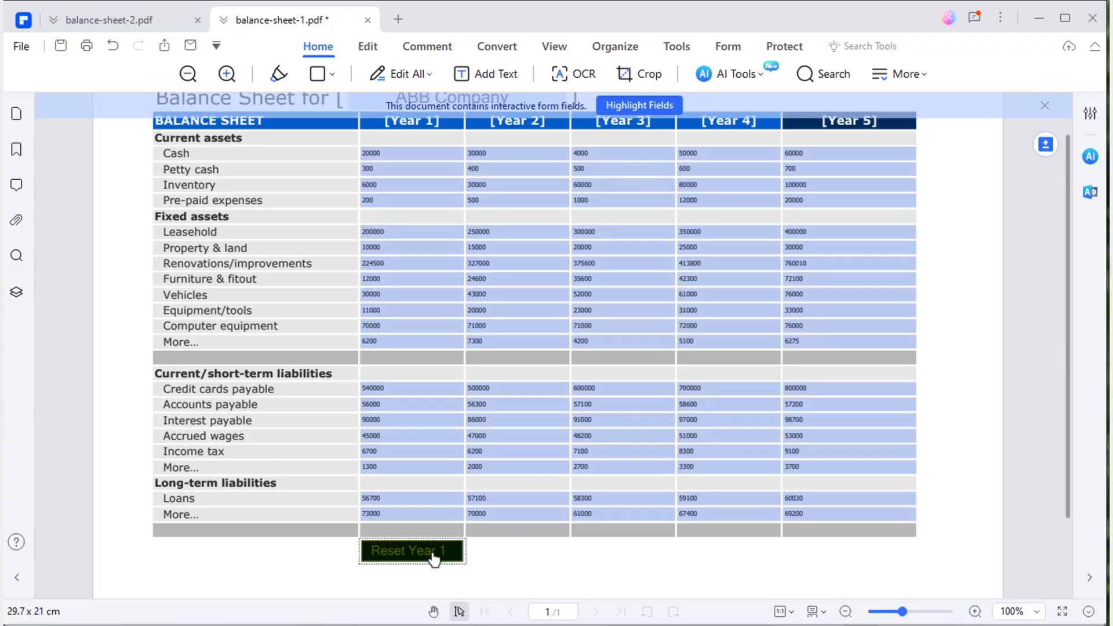
# Try the Reset Year 1 button on the balance sheet form.
pyautogui.click(411, 551)
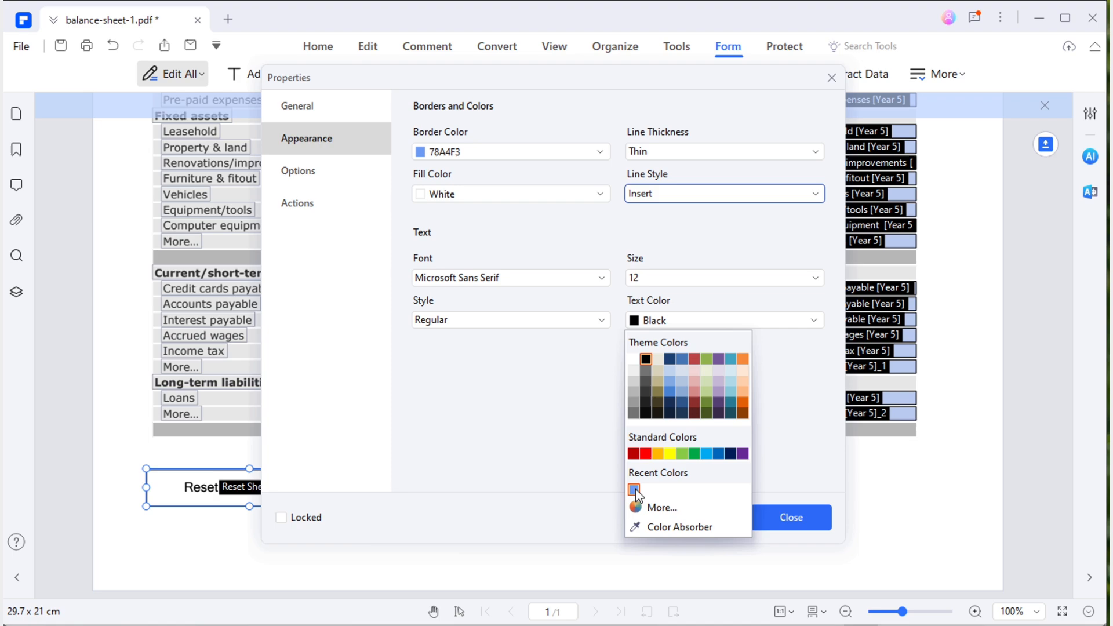
# Use the recent label colour and set layout to Icon left, label right.
pyautogui.click(297, 170)
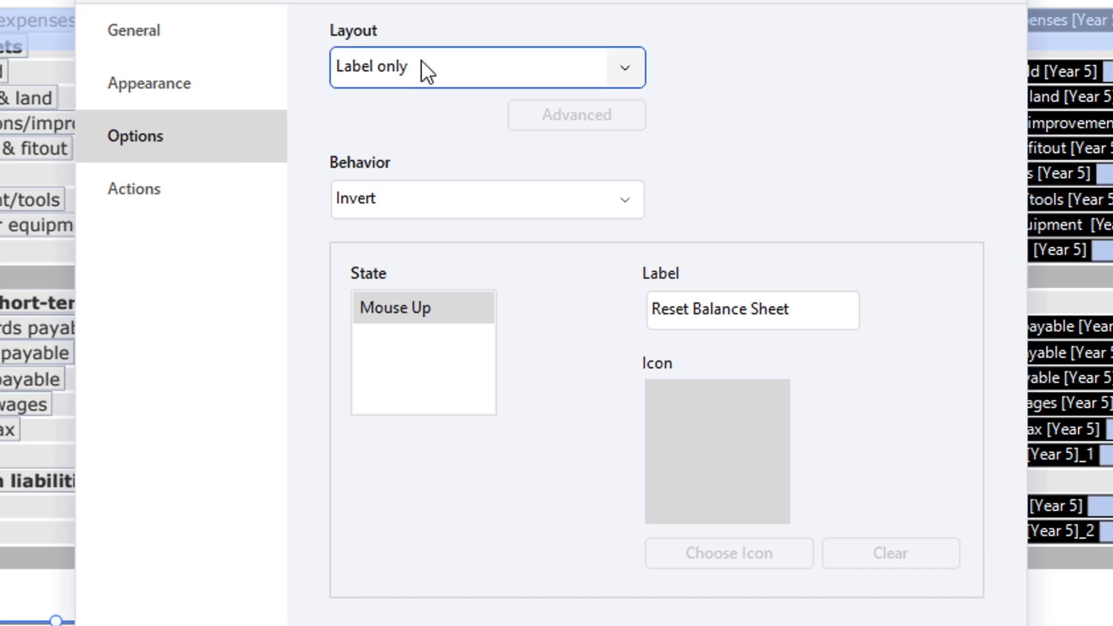
pyautogui.click(485, 67)
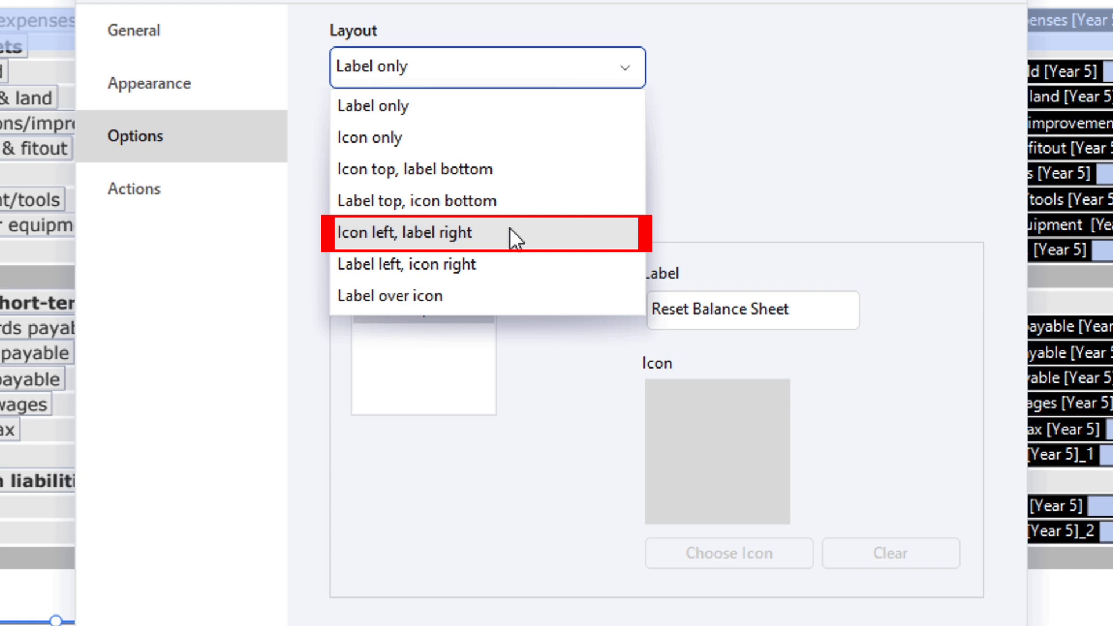
pyautogui.click(405, 233)
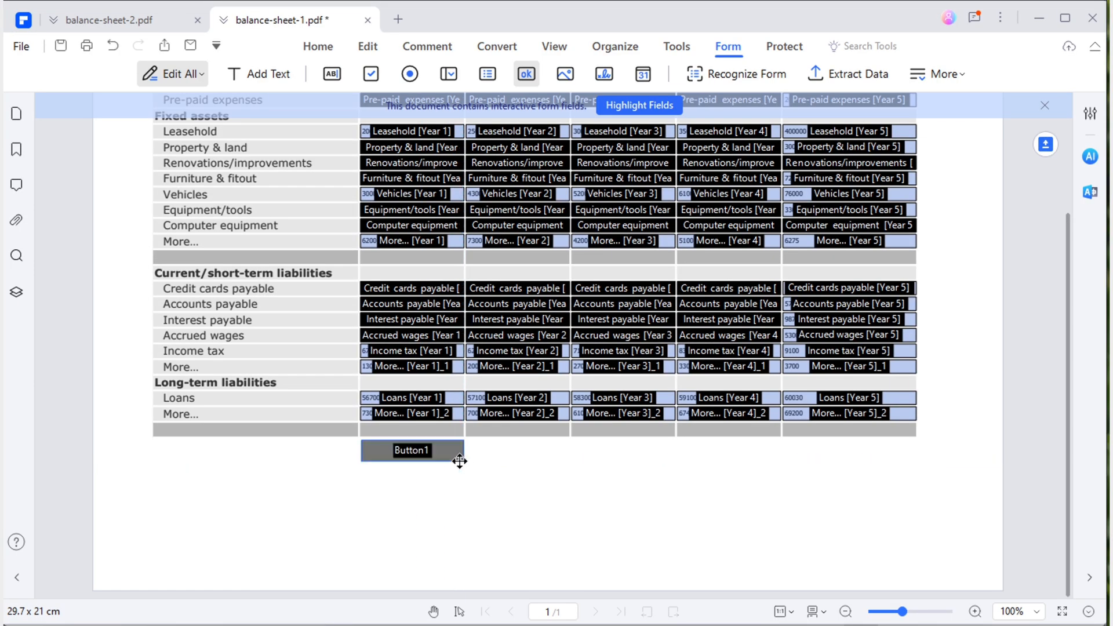
# Label Button1 'Reset Year 1' and give it a Mouse Up reset-form action.
pyautogui.doubleClick(411, 450)
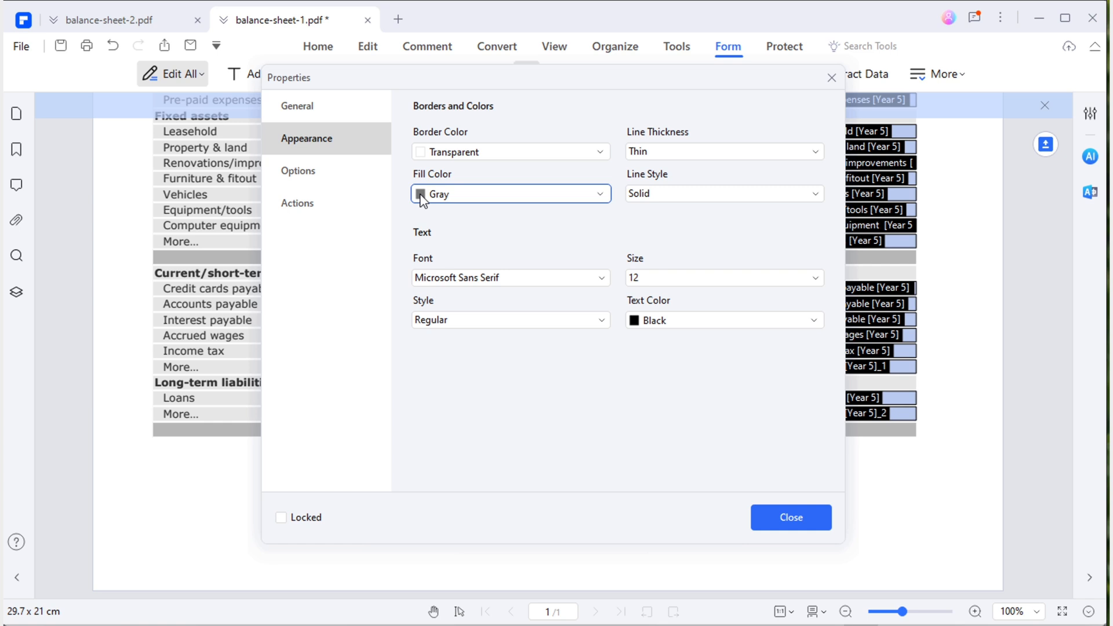
pyautogui.click(297, 171)
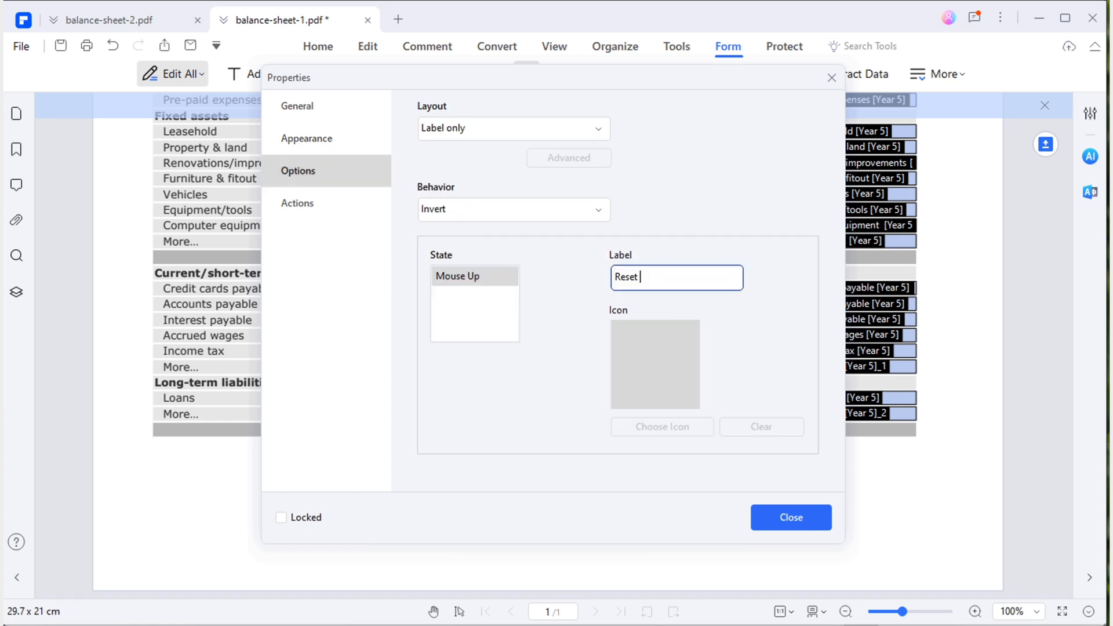
pyautogui.write('Year 1')
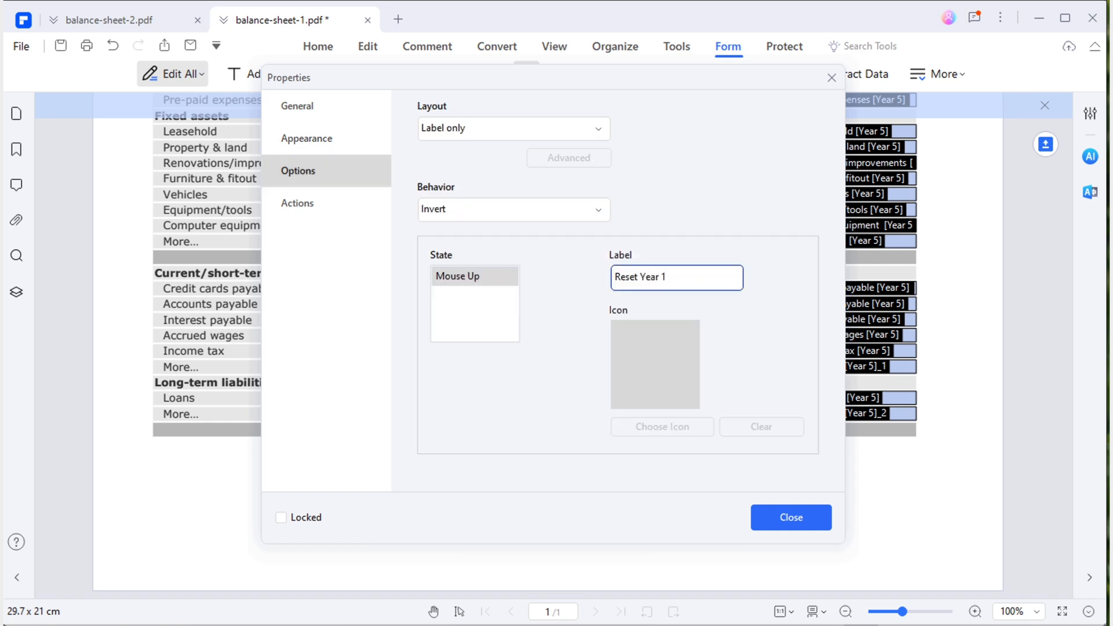
pyautogui.click(296, 203)
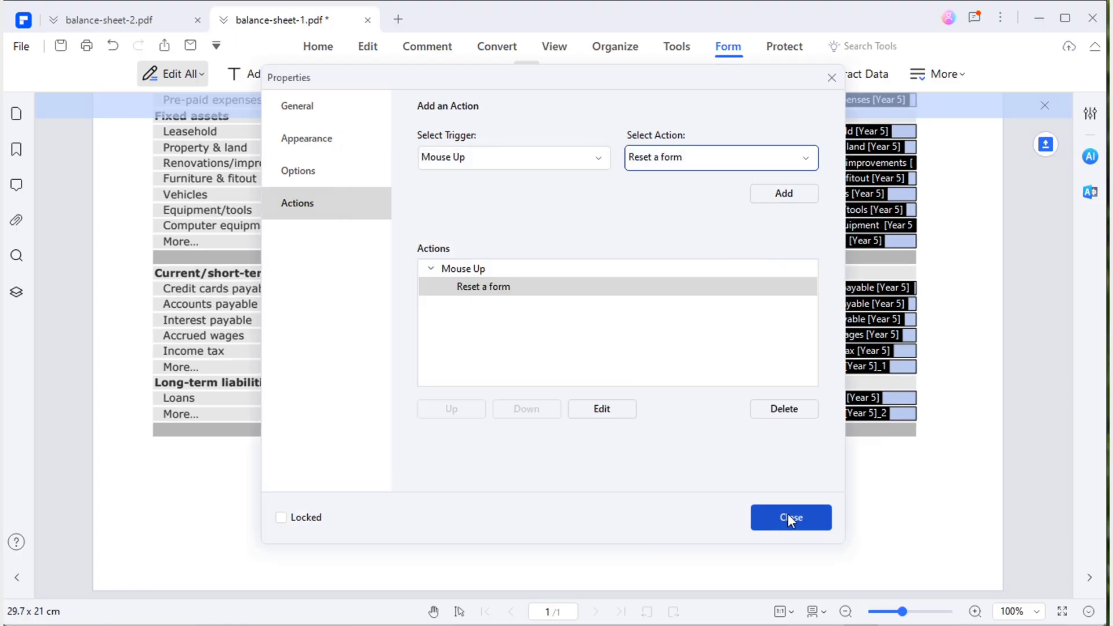
pyautogui.click(790, 517)
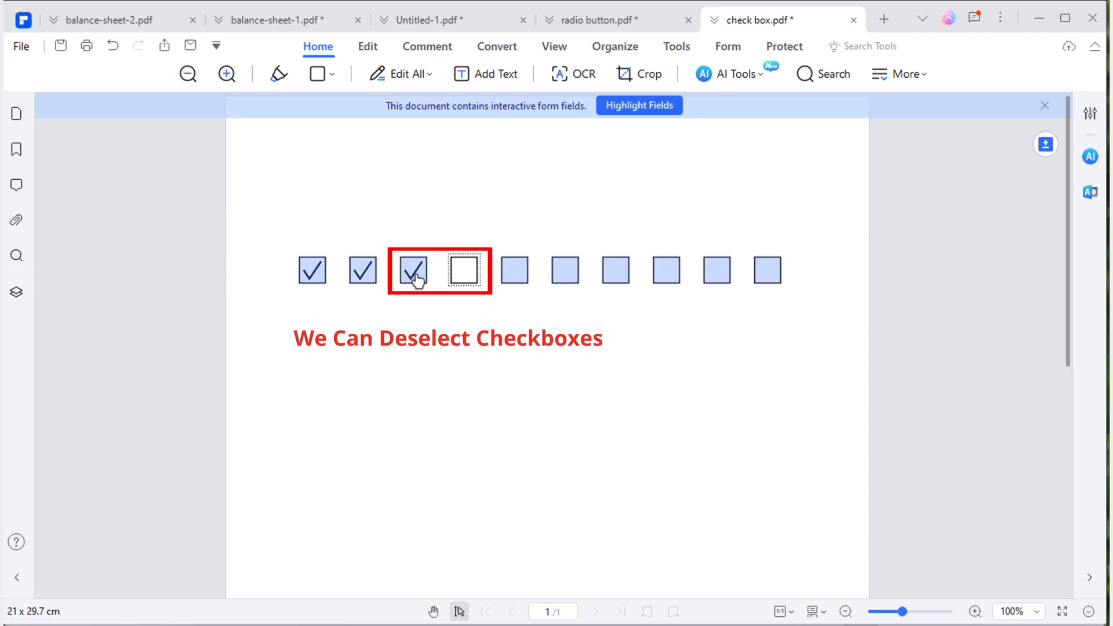
# Tick checkboxes and compare with a radio button that cannot be deselected.
pyautogui.click(464, 270)
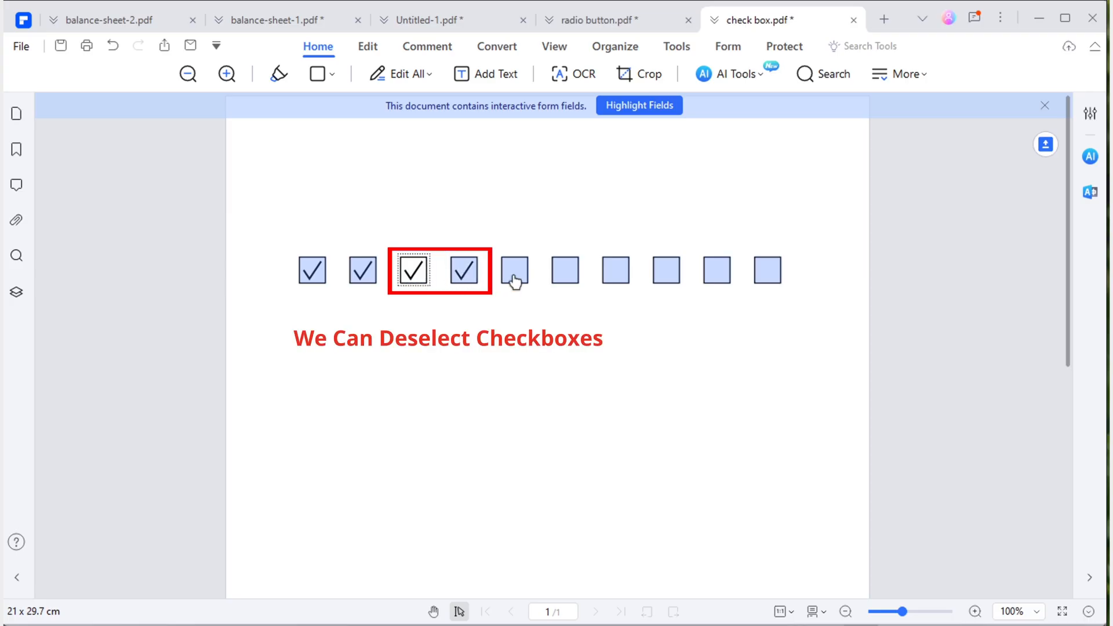
pyautogui.click(599, 19)
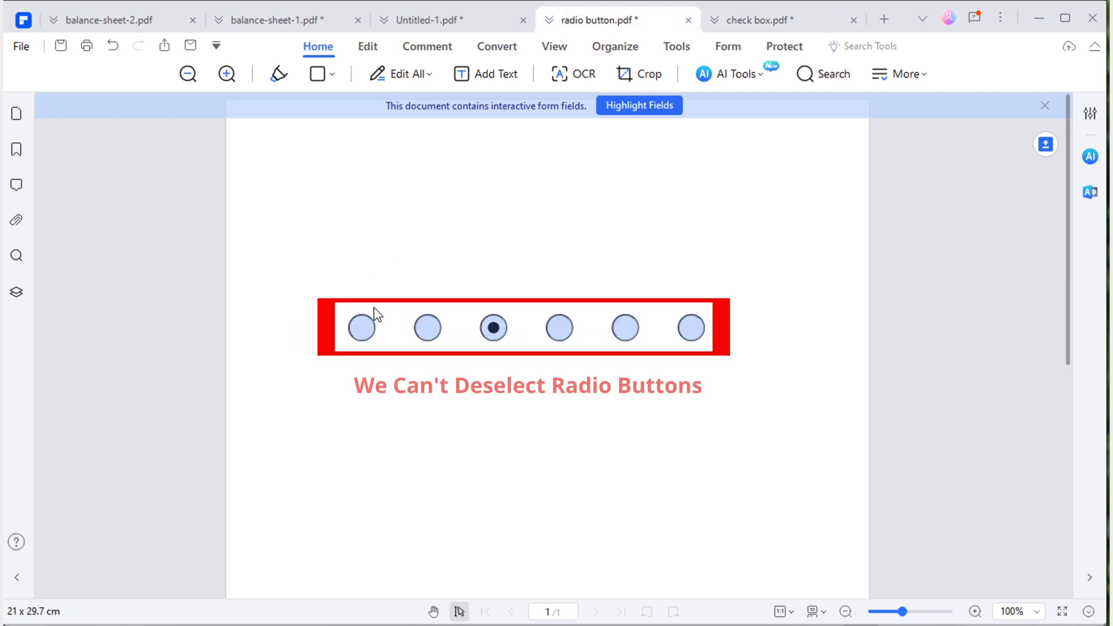
pyautogui.click(427, 327)
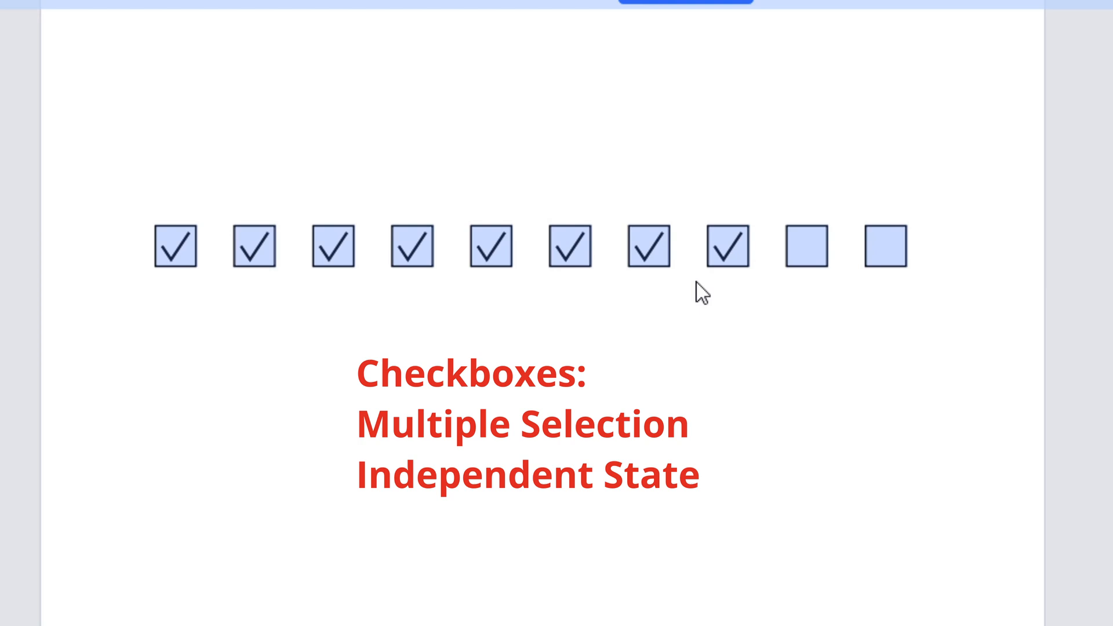
pyautogui.click(568, 248)
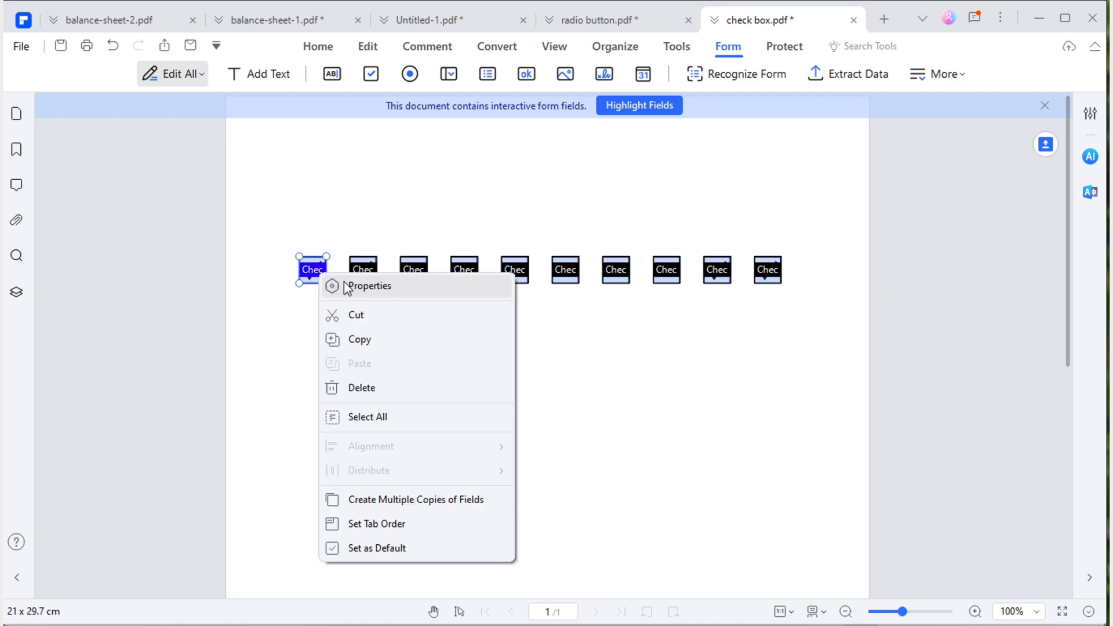
# Inspect the checkboxes' properties, showing distinct names like Check Box1 and Check Box2.
pyautogui.click(369, 285)
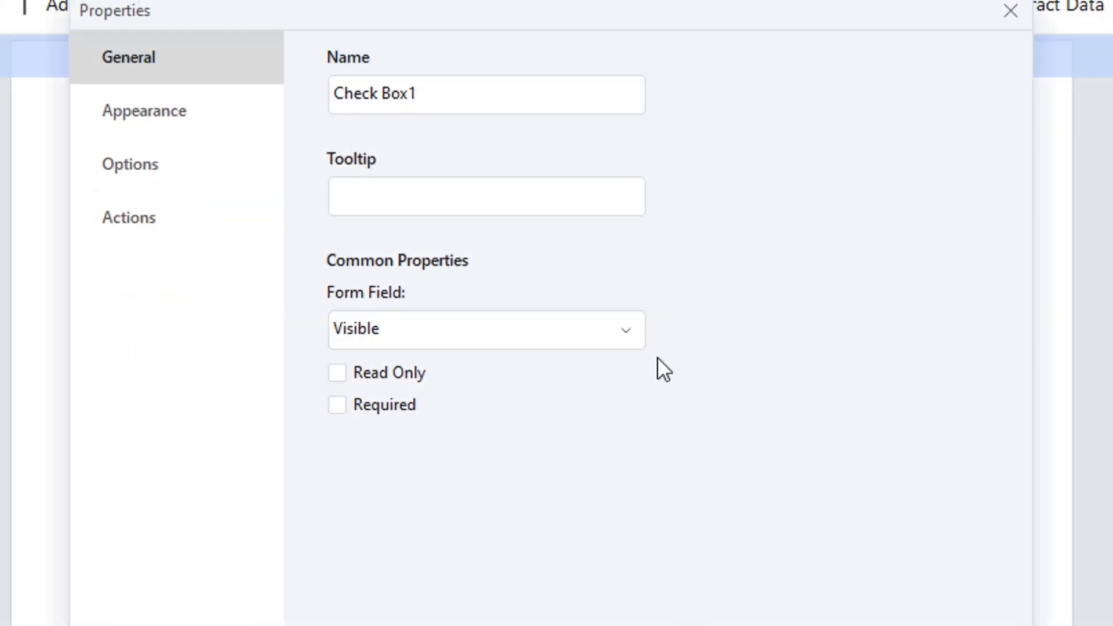
pyautogui.click(1006, 12)
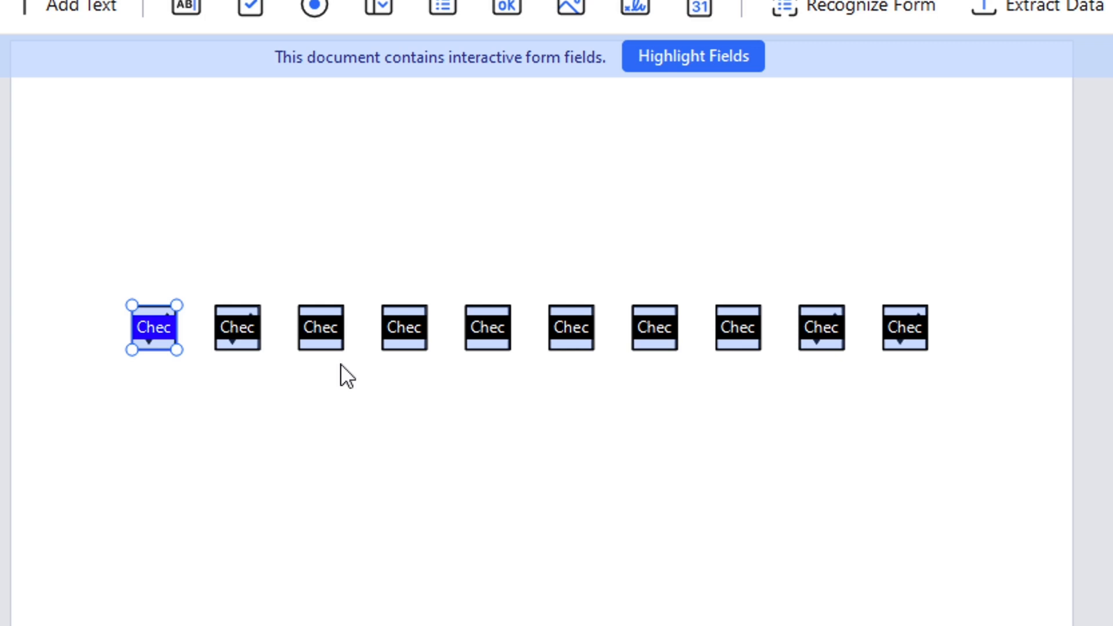
pyautogui.doubleClick(154, 328)
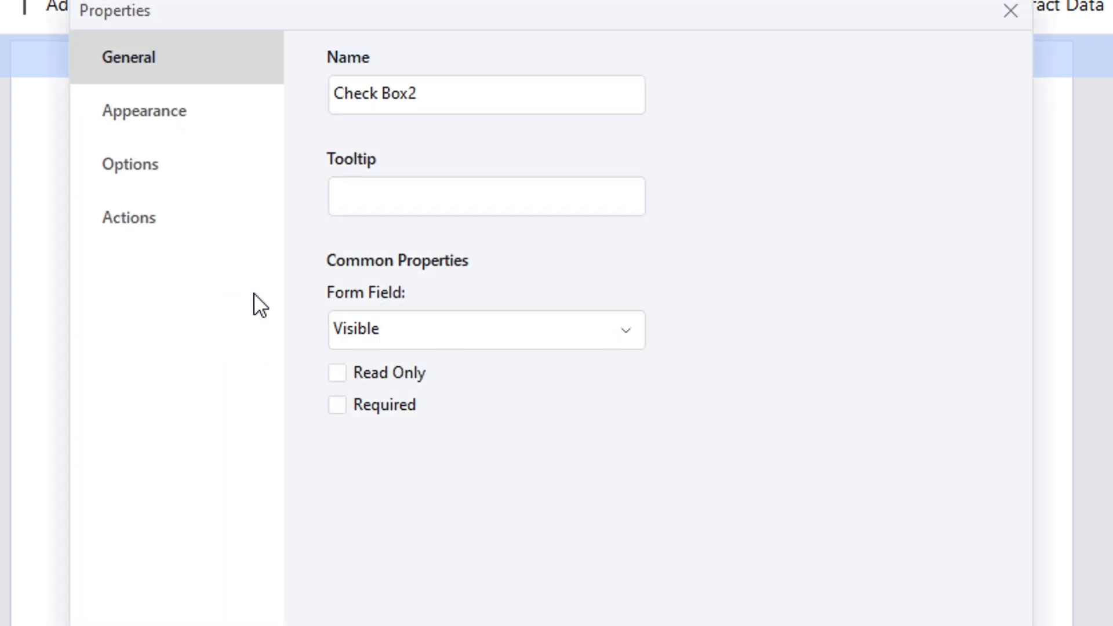
pyautogui.click(1006, 12)
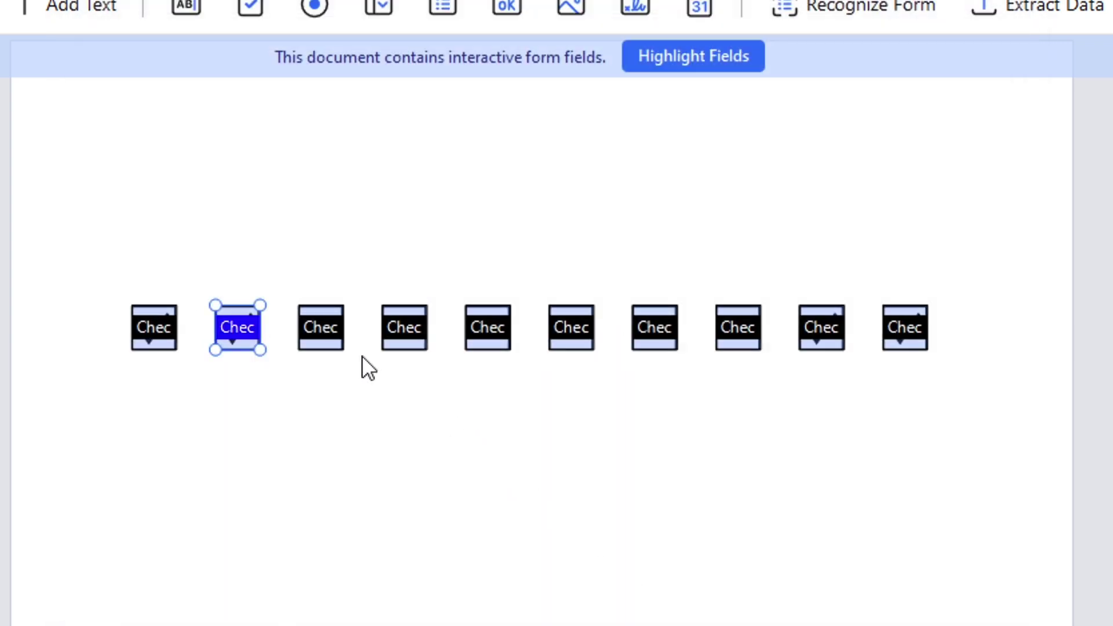
pyautogui.doubleClick(236, 327)
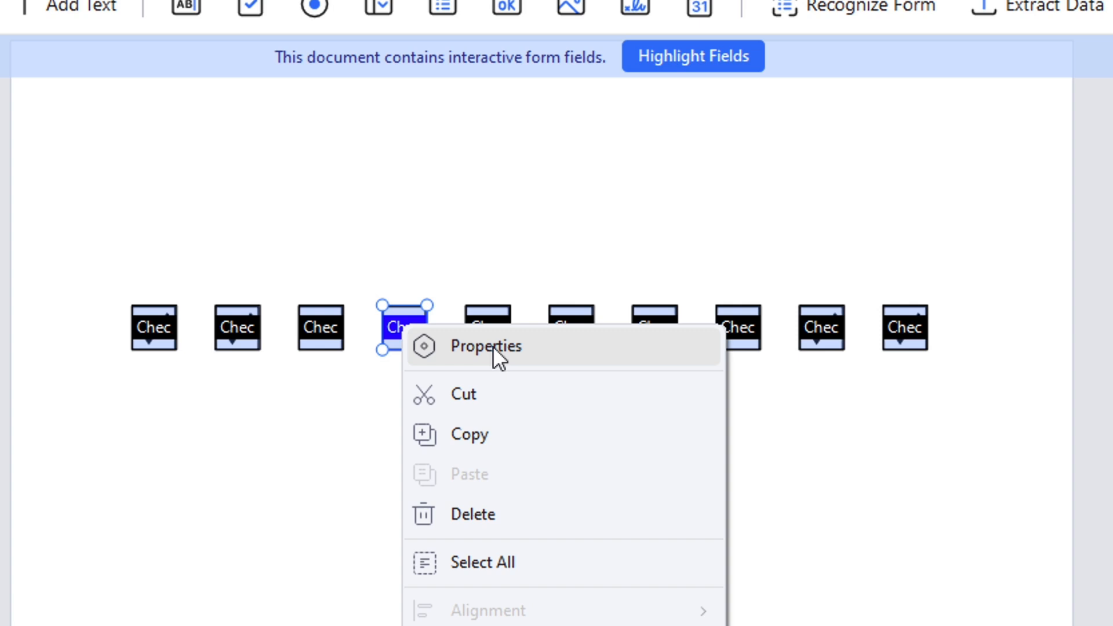
pyautogui.click(484, 348)
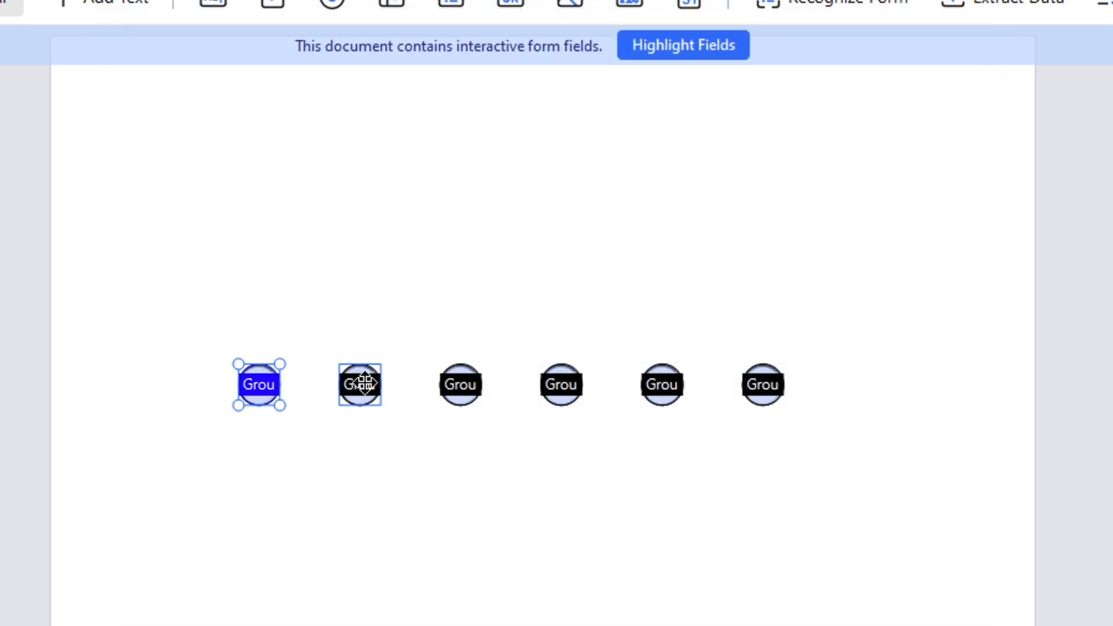
# Inspect the second and third radio buttons' properties in the radio document.
pyautogui.doubleClick(362, 384)
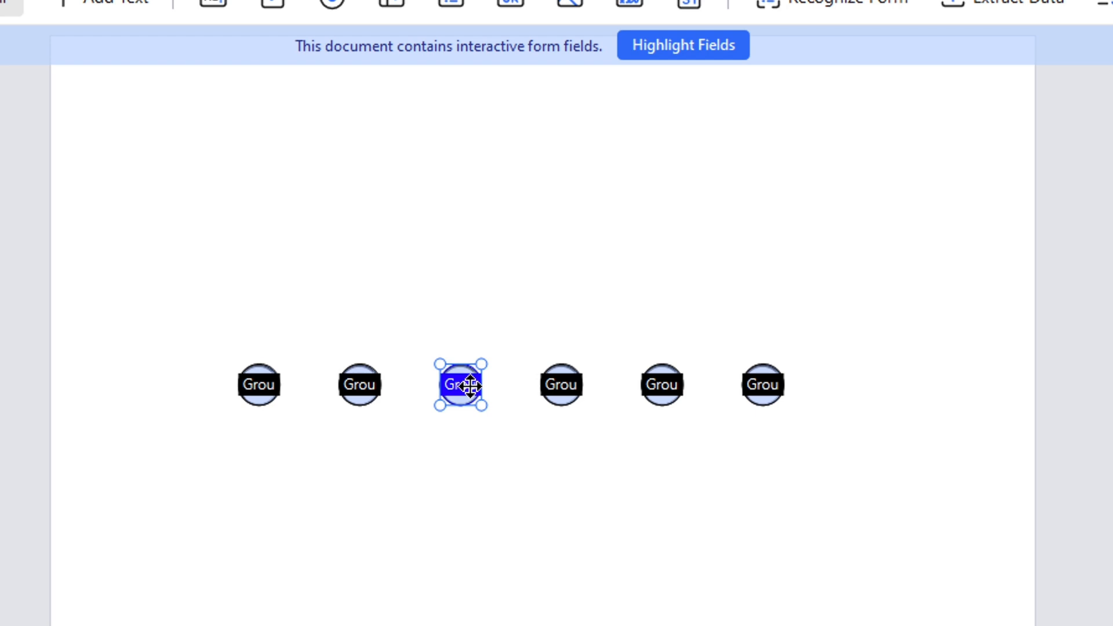
pyautogui.doubleClick(459, 386)
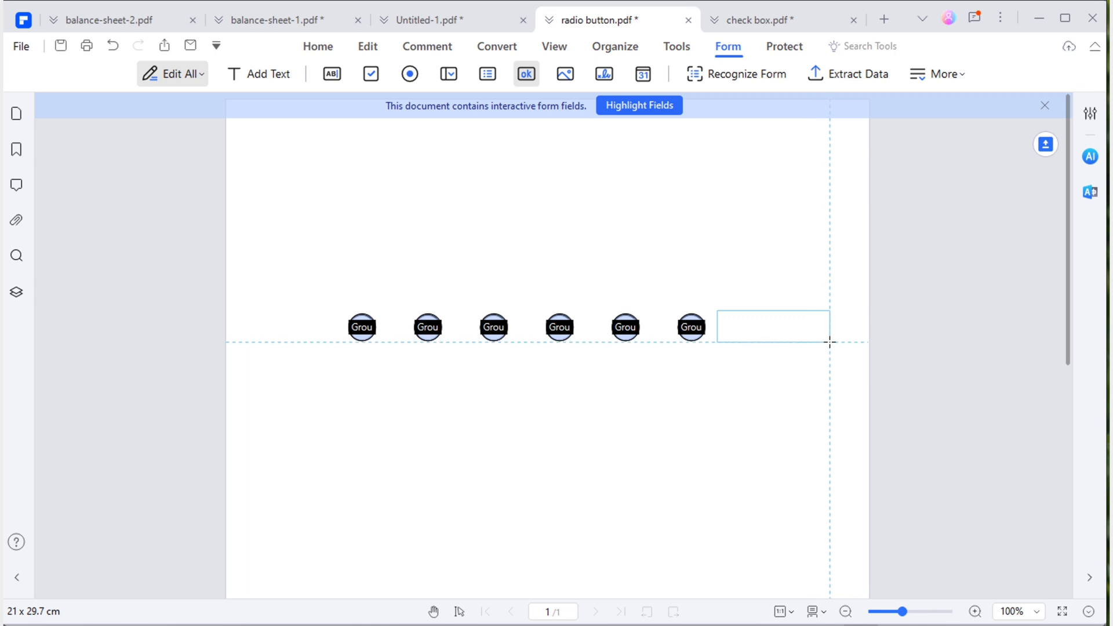
# Add a Reset push button beside the radio buttons with a Mouse Up reset-form action.
pyautogui.click(774, 327)
pyautogui.write('Reset')
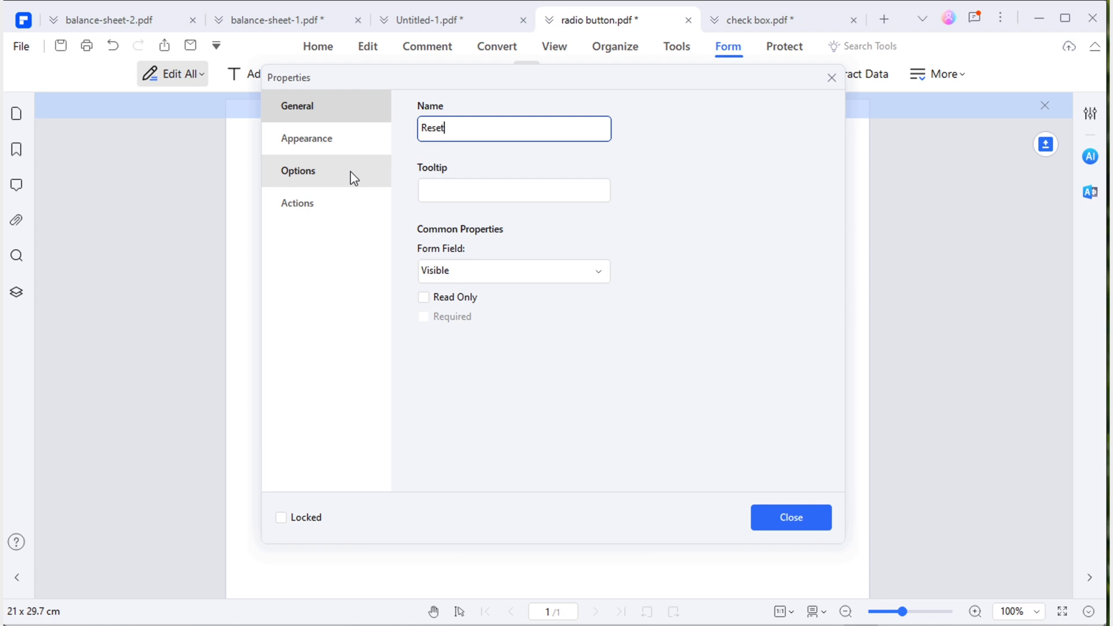
pyautogui.click(297, 170)
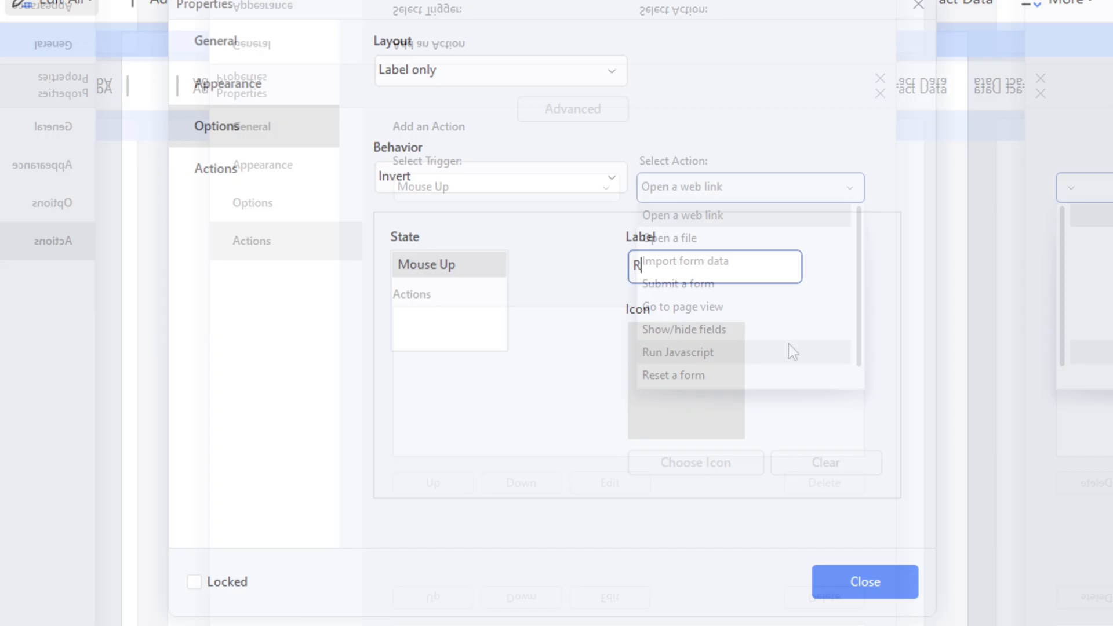
pyautogui.click(672, 376)
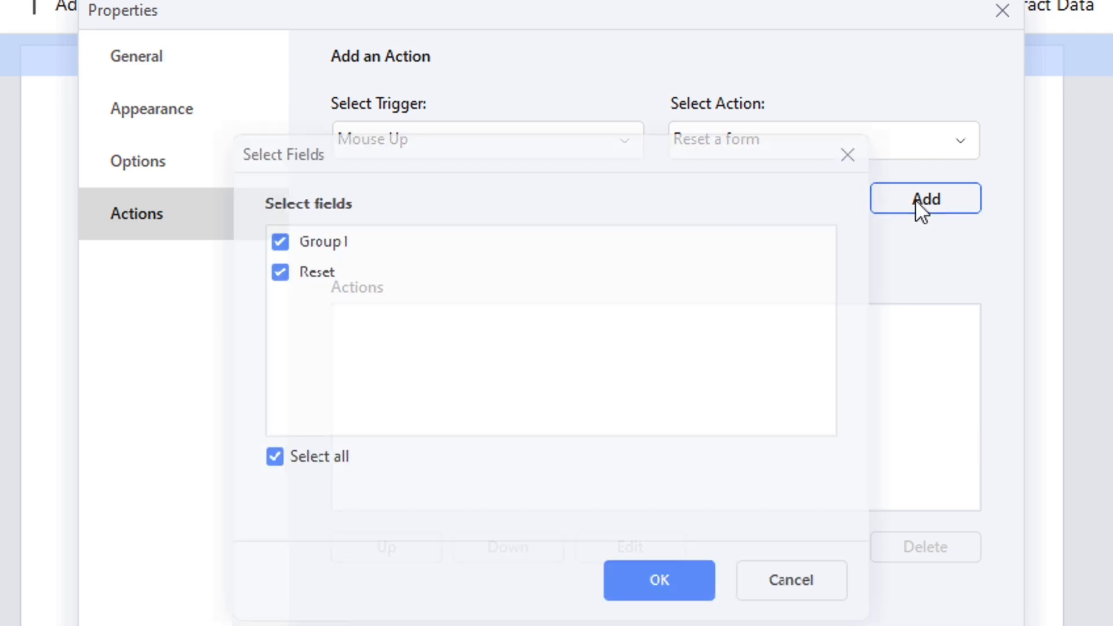
pyautogui.click(276, 270)
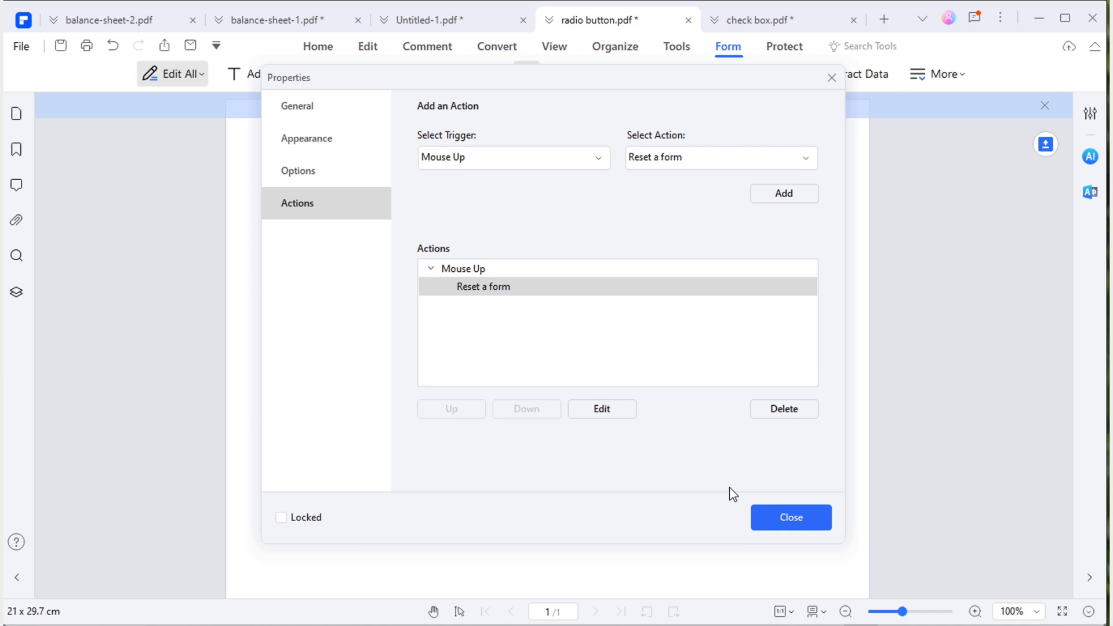
pyautogui.click(790, 517)
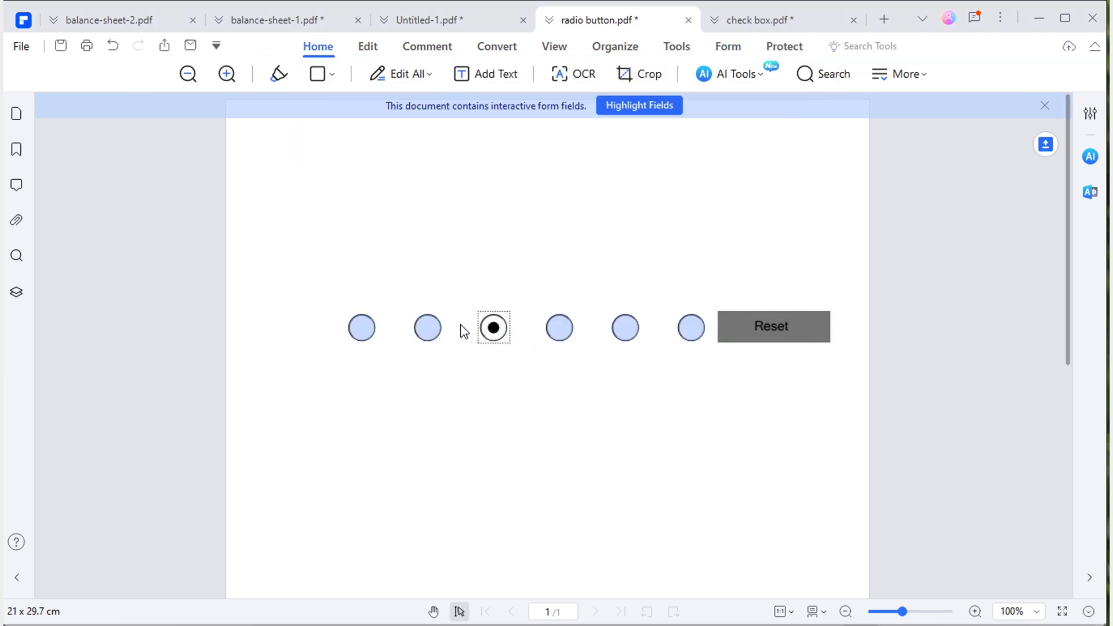
# Test that the Reset button clears the radio selection.
pyautogui.click(773, 327)
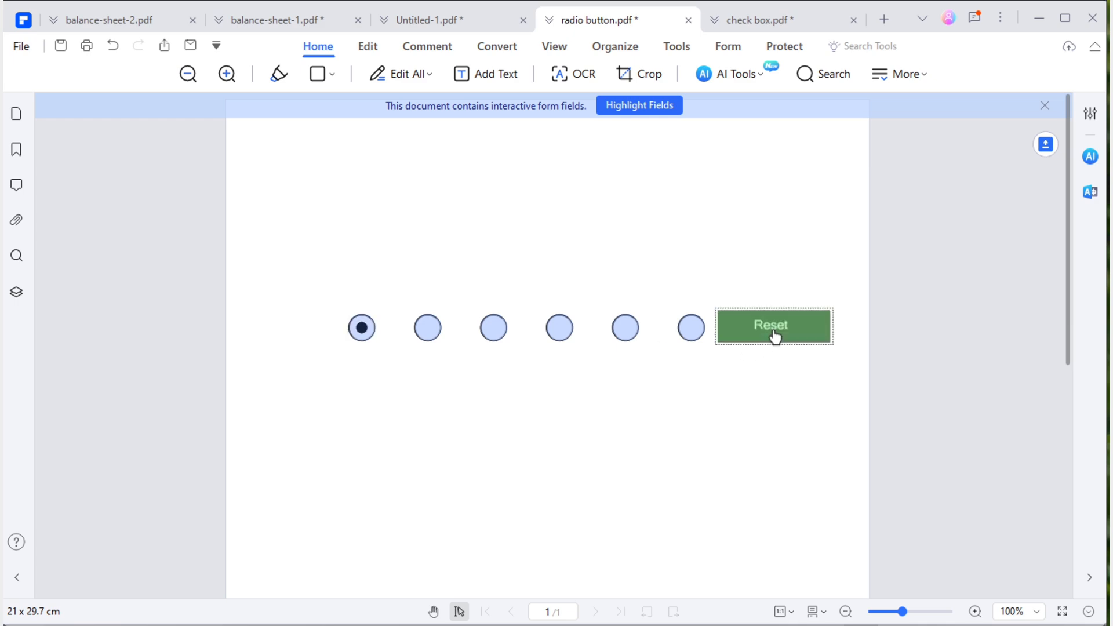